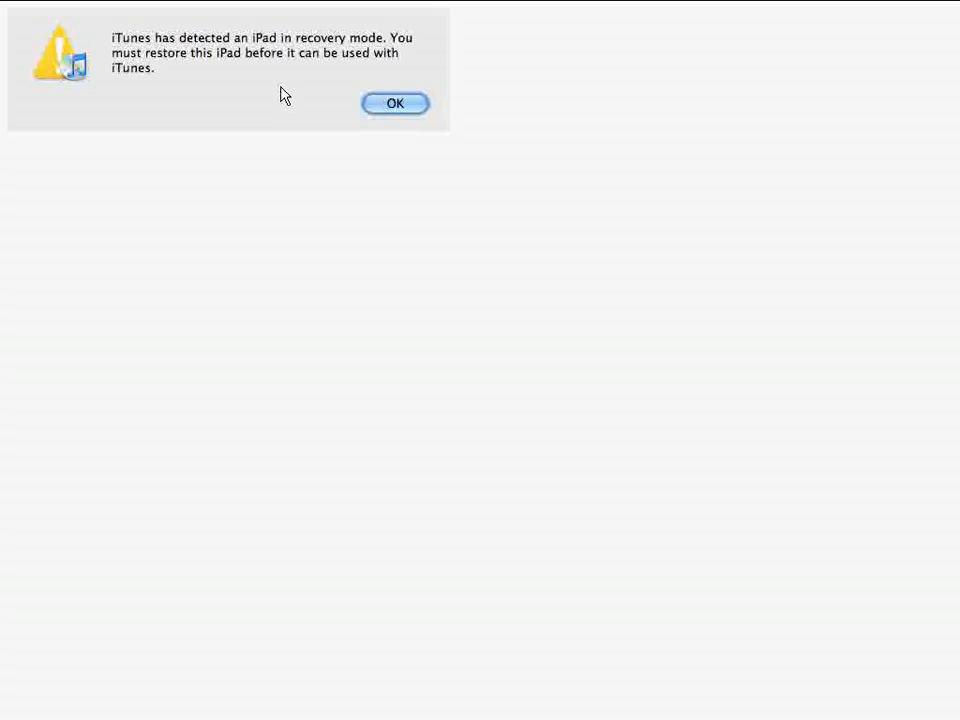
pyautogui.click(116, 12)
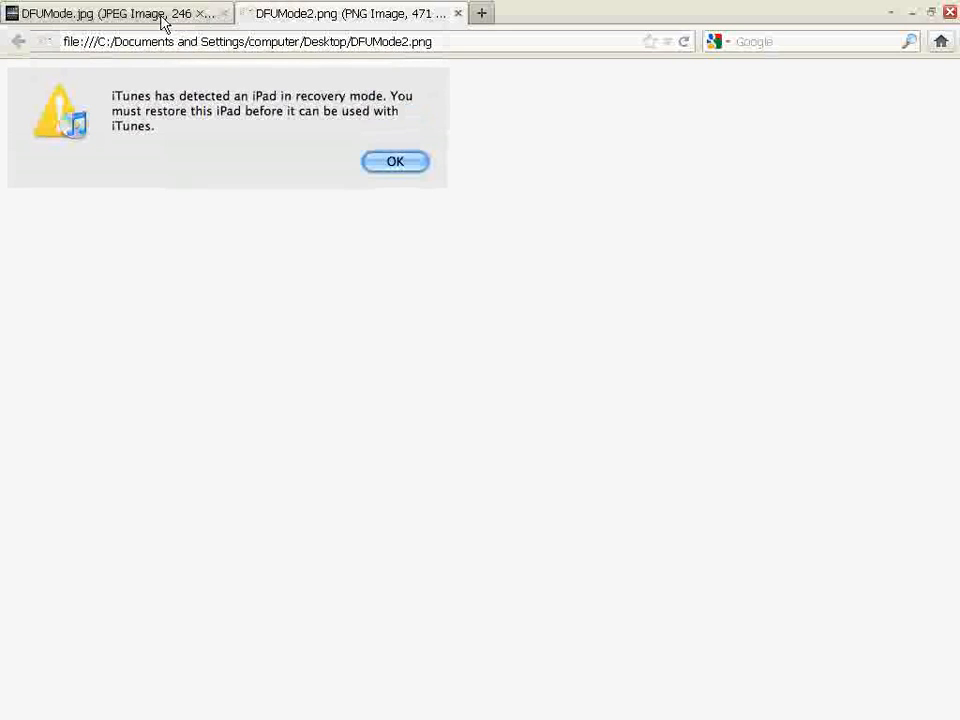